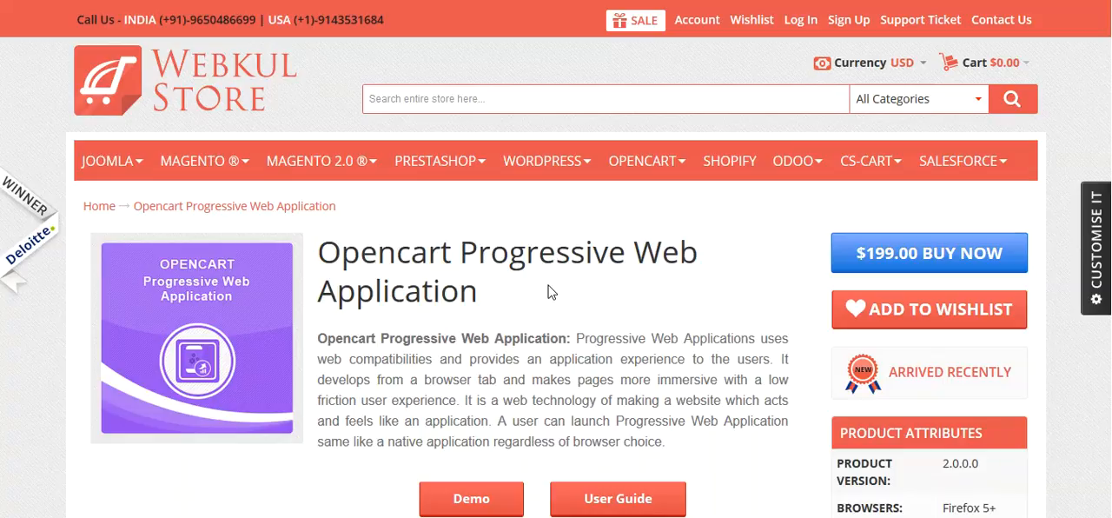
pyautogui.moveTo(657, 282)
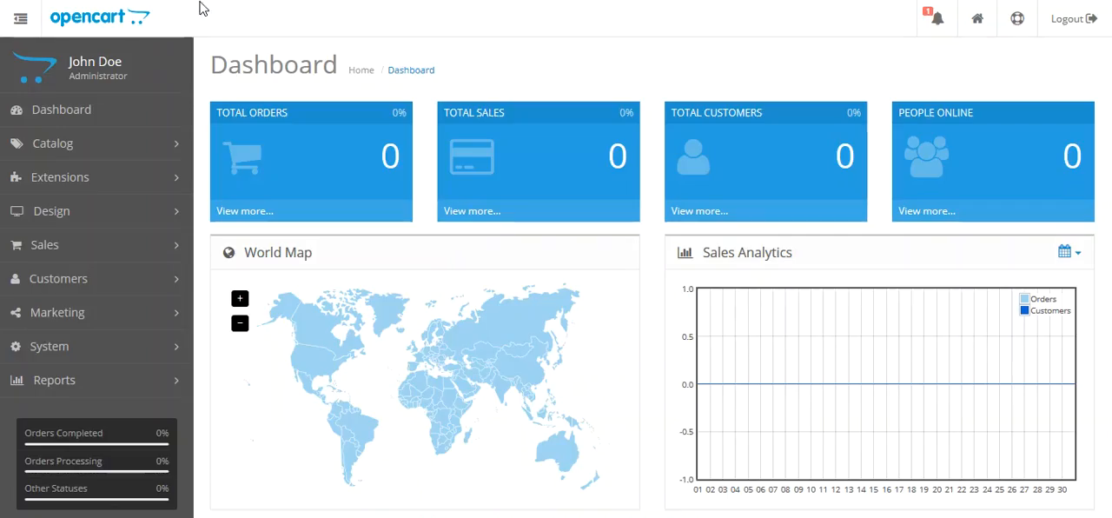
pyautogui.moveTo(198, 236)
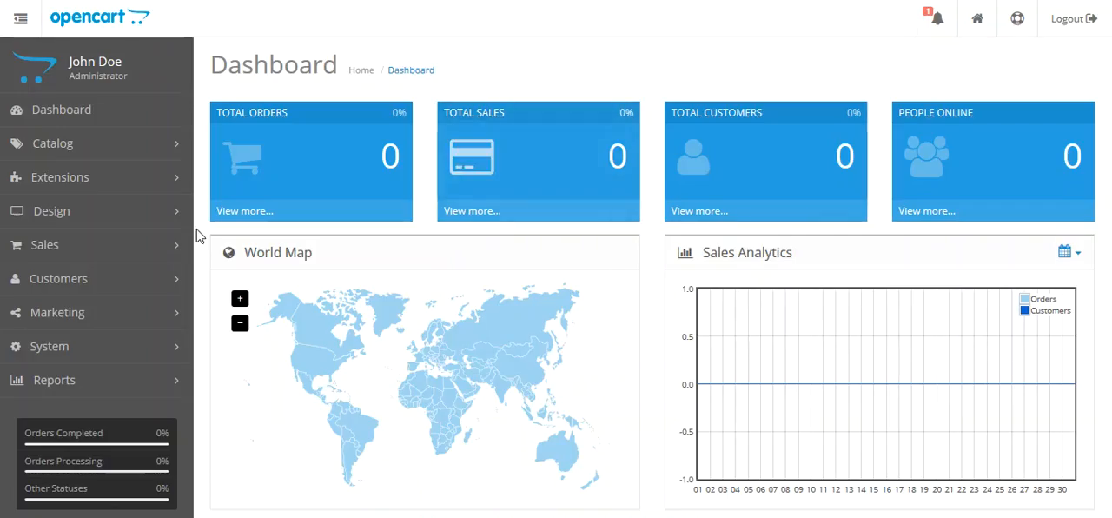
# Filter the Extensions list to the Modules type, listing Webkul Progressive Web Application.
pyautogui.click(59, 177)
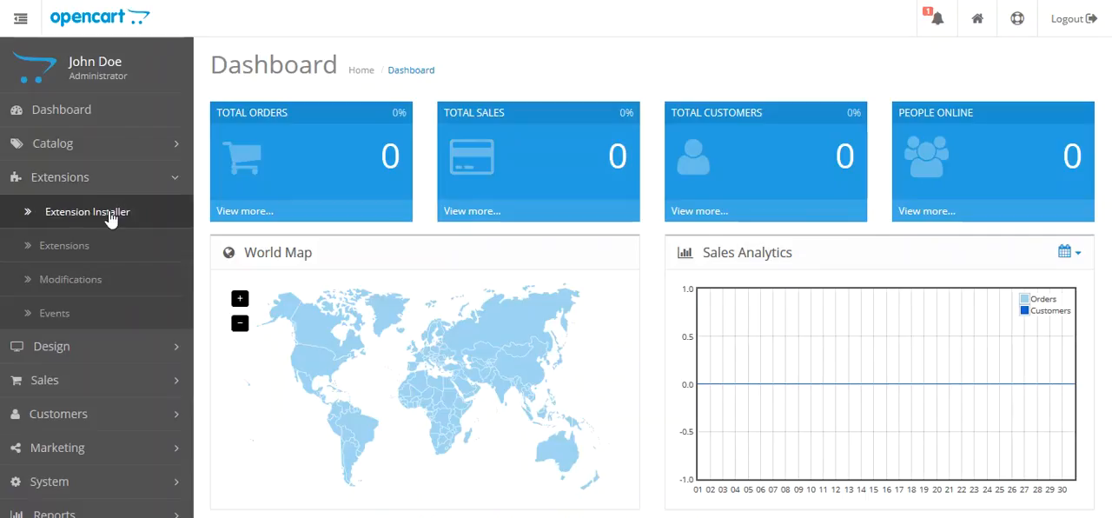
pyautogui.moveTo(73, 245)
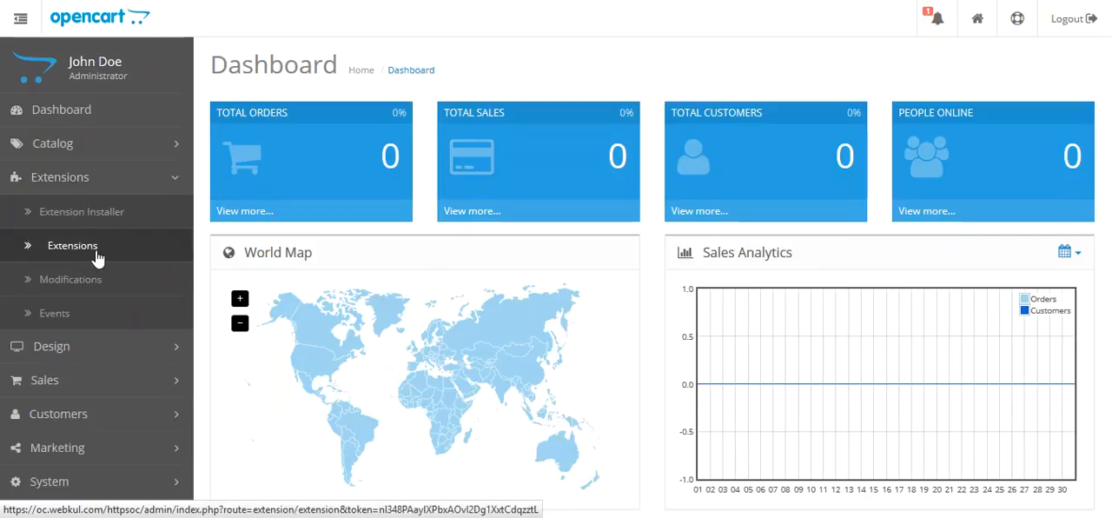
pyautogui.click(73, 245)
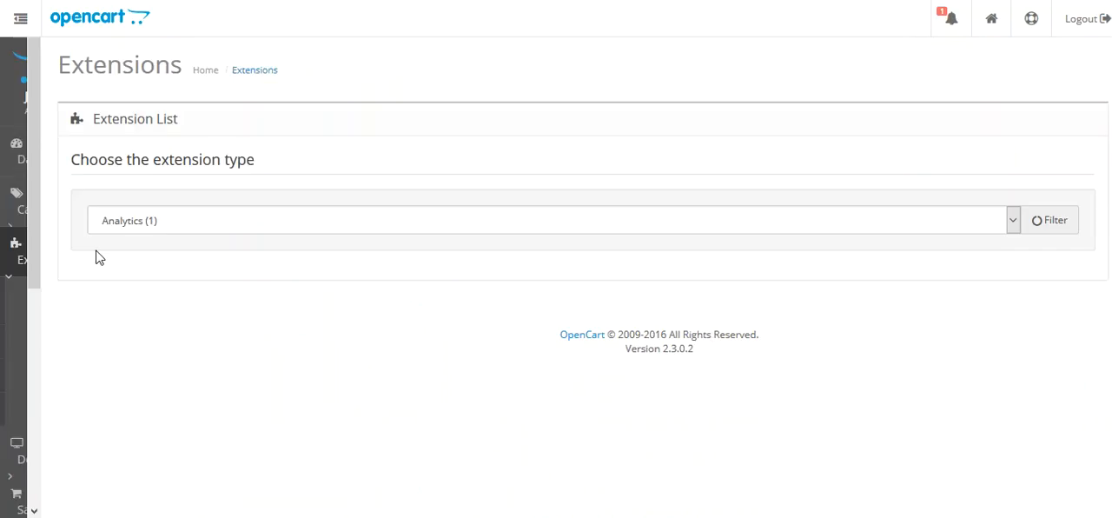
pyautogui.click(1050, 219)
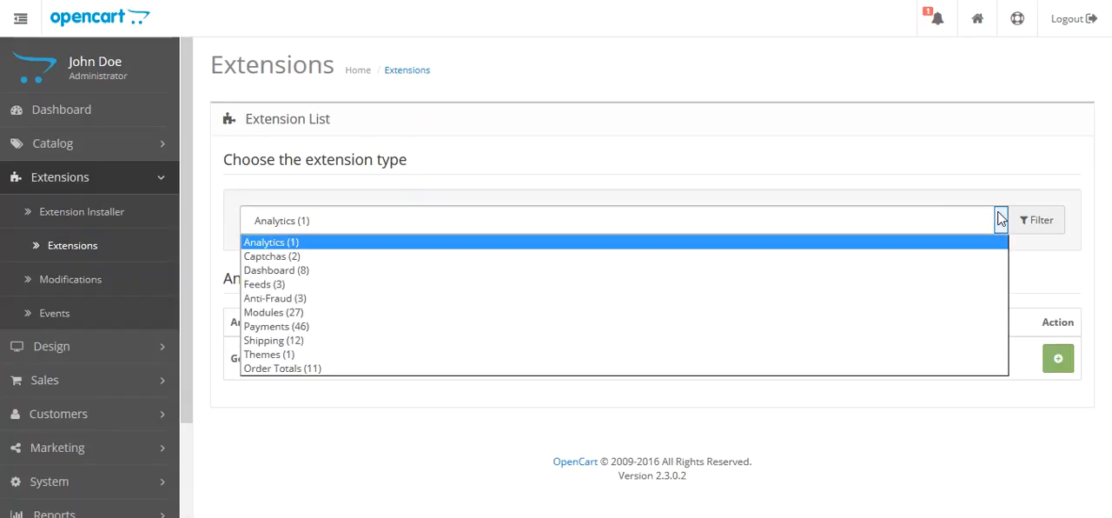
pyautogui.click(273, 313)
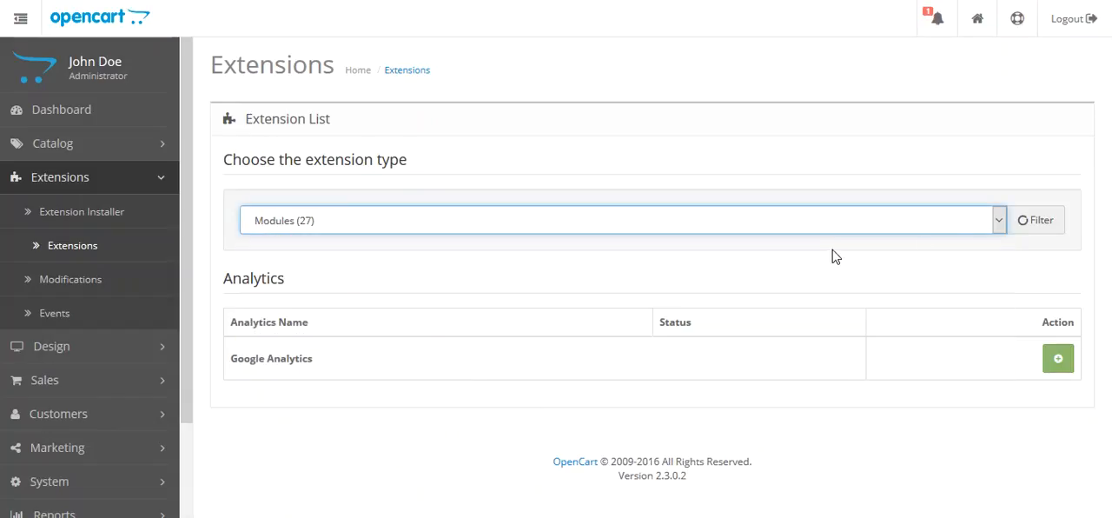
pyautogui.click(1036, 219)
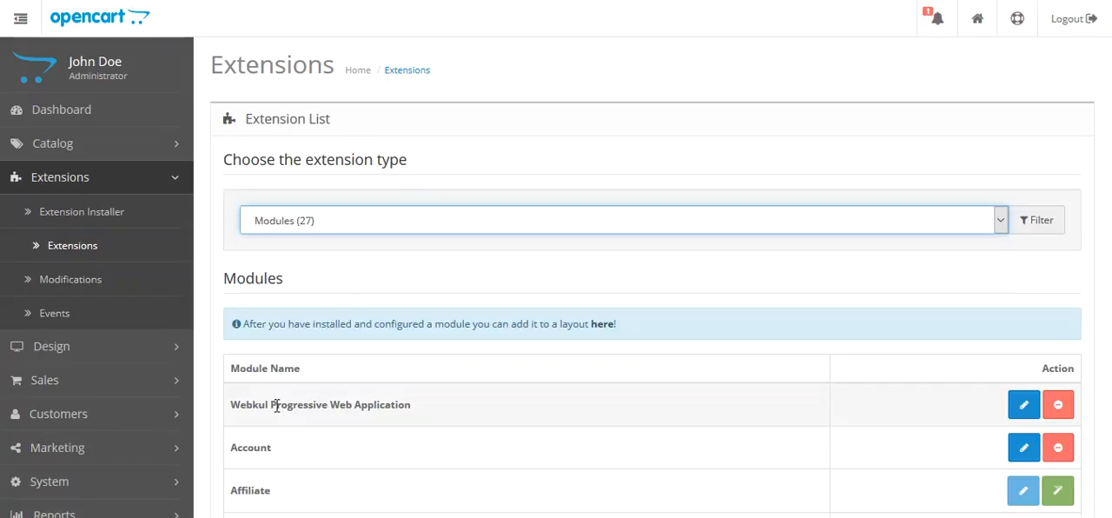
pyautogui.moveTo(350, 400)
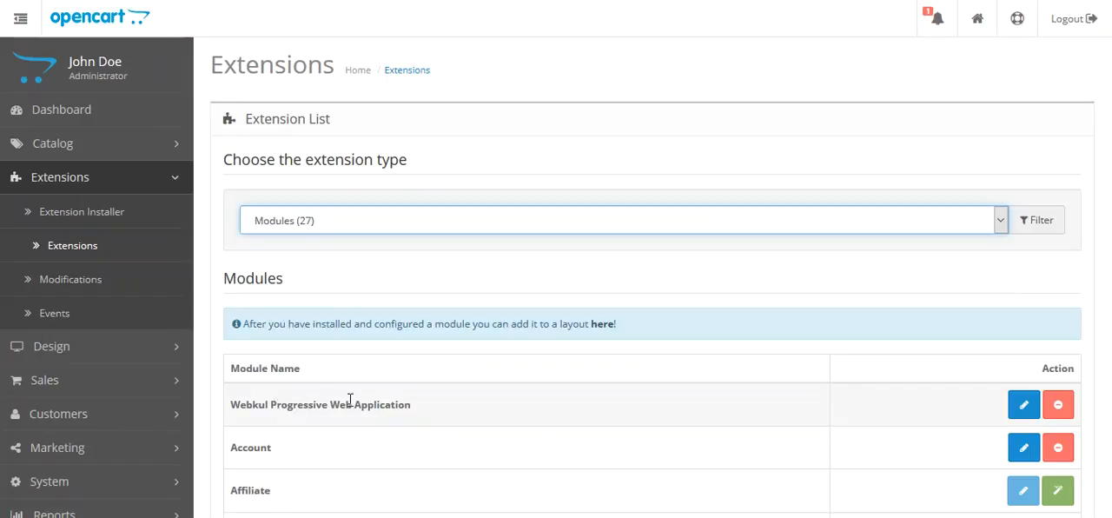
pyautogui.moveTo(1024, 403)
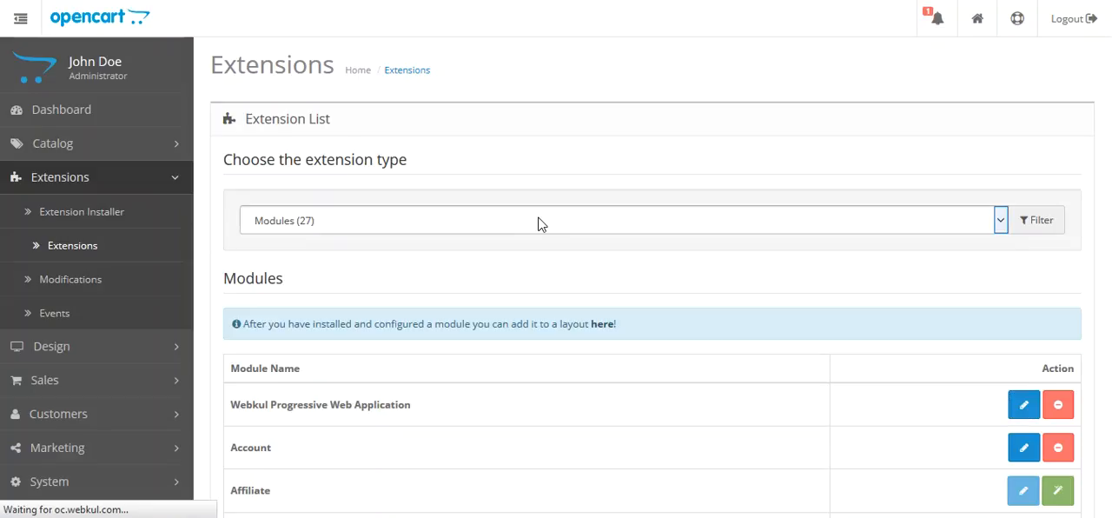
# Review the Webkul PWA settings: Enabled, app name Test pwa demo, Sender Id and server key filled.
pyautogui.click(1024, 403)
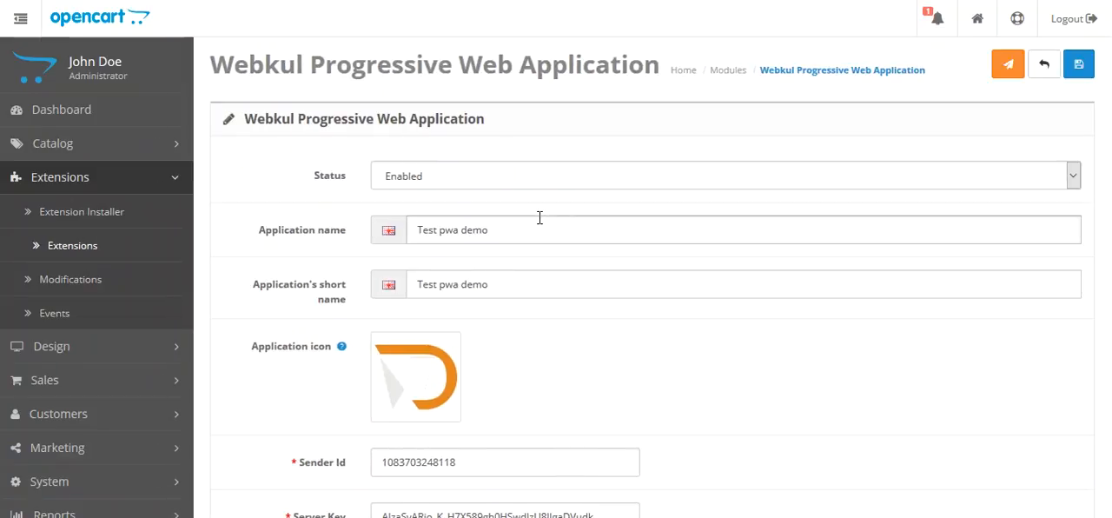
pyautogui.scroll(-3)
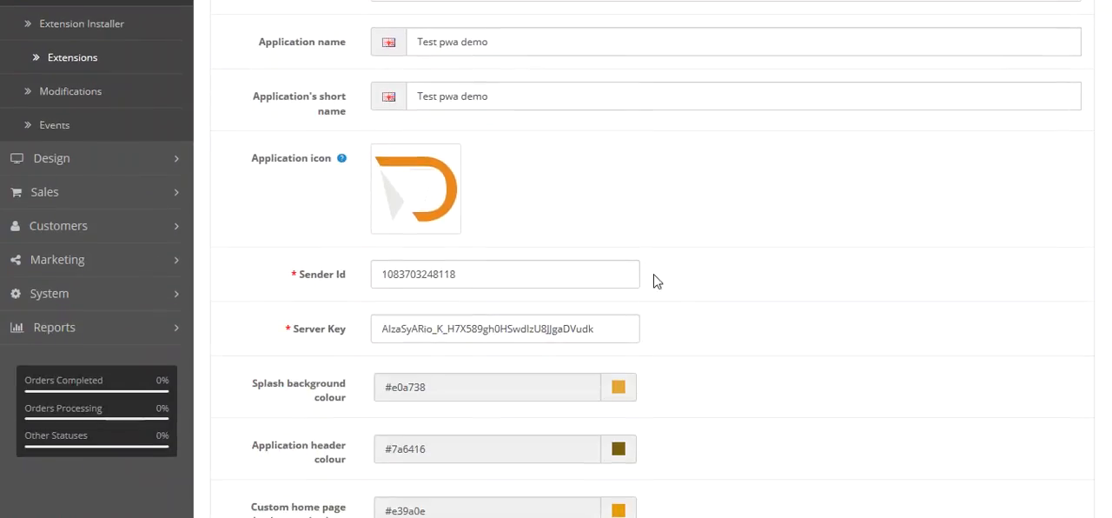
pyautogui.scroll(-3)
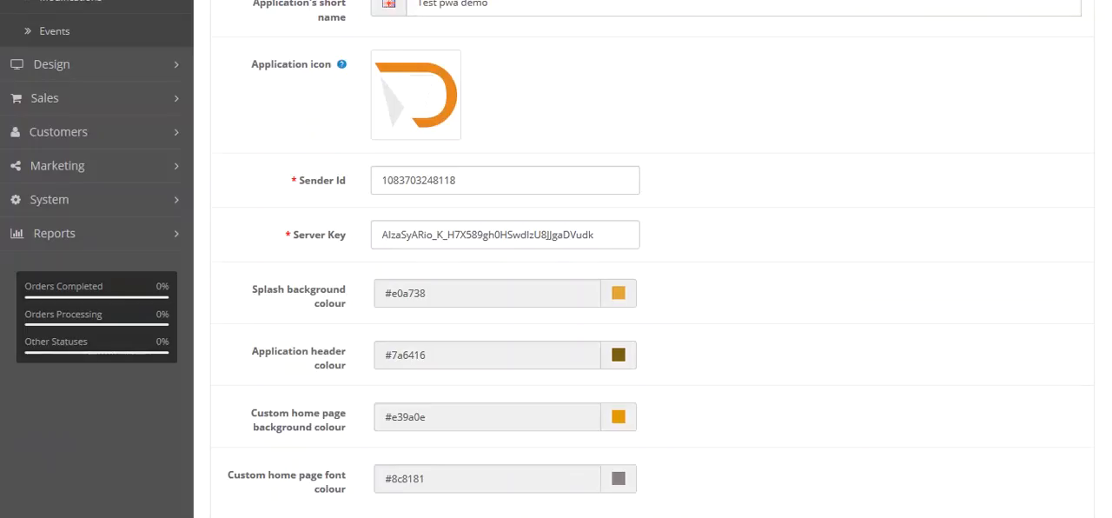
pyautogui.click(417, 181)
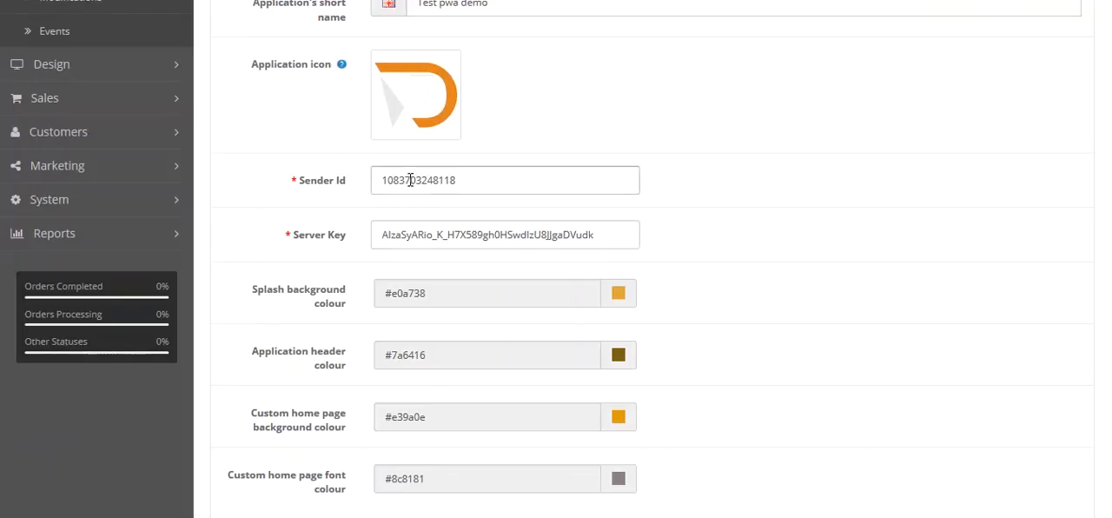
pyautogui.click(504, 235)
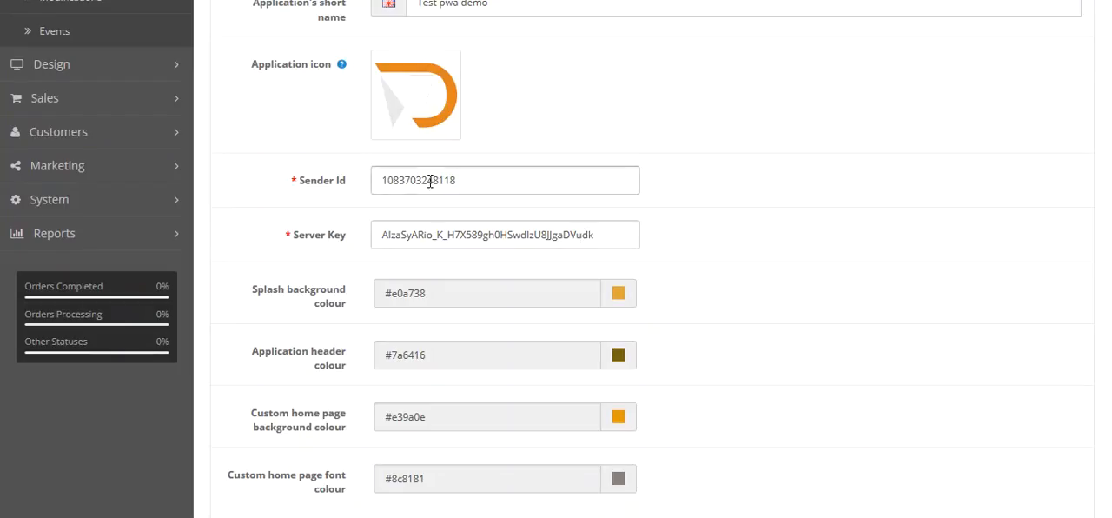
pyautogui.scroll(3)
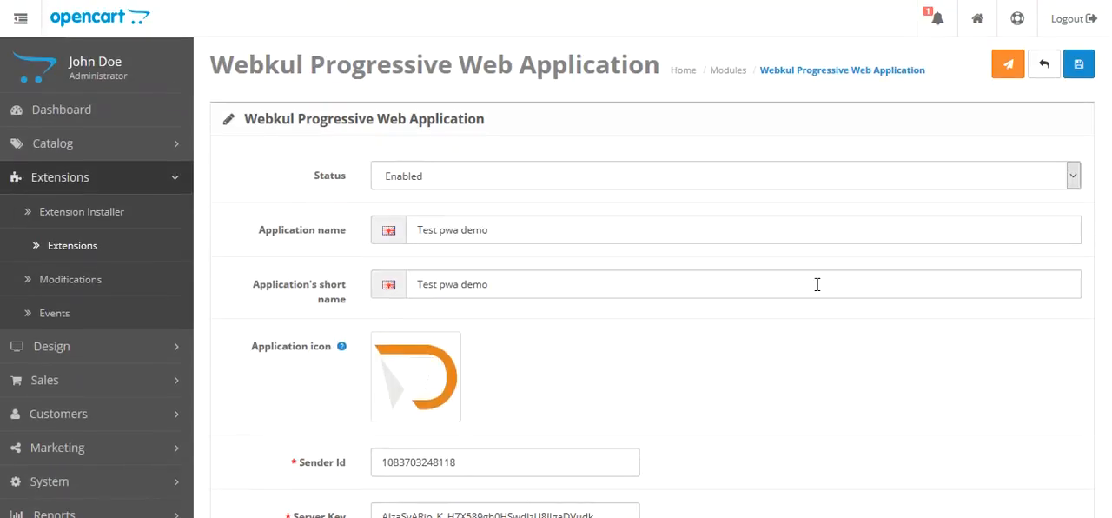
pyautogui.moveTo(1008, 65)
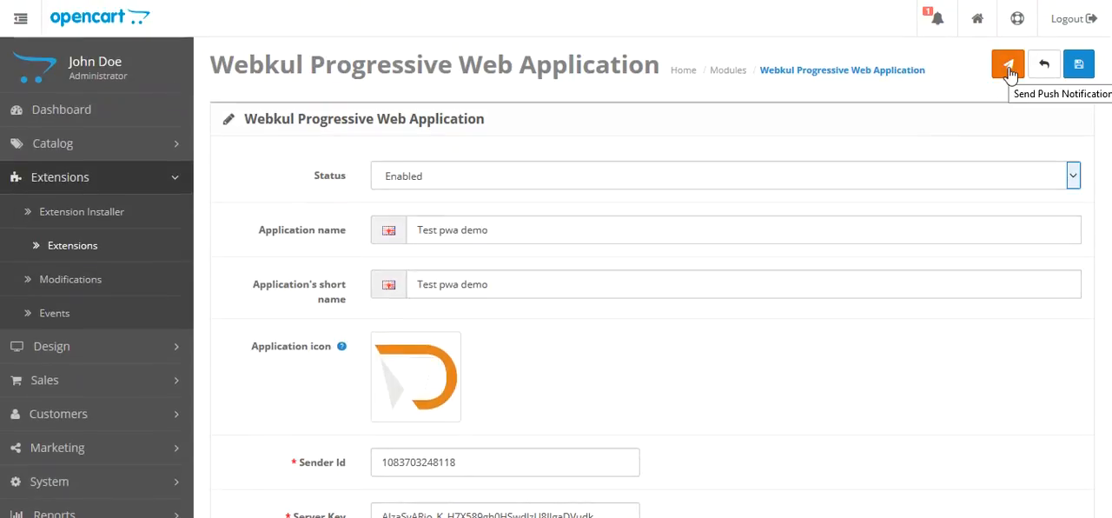
# Start a blank push notification and expand the Previous Messages list.
pyautogui.click(1008, 65)
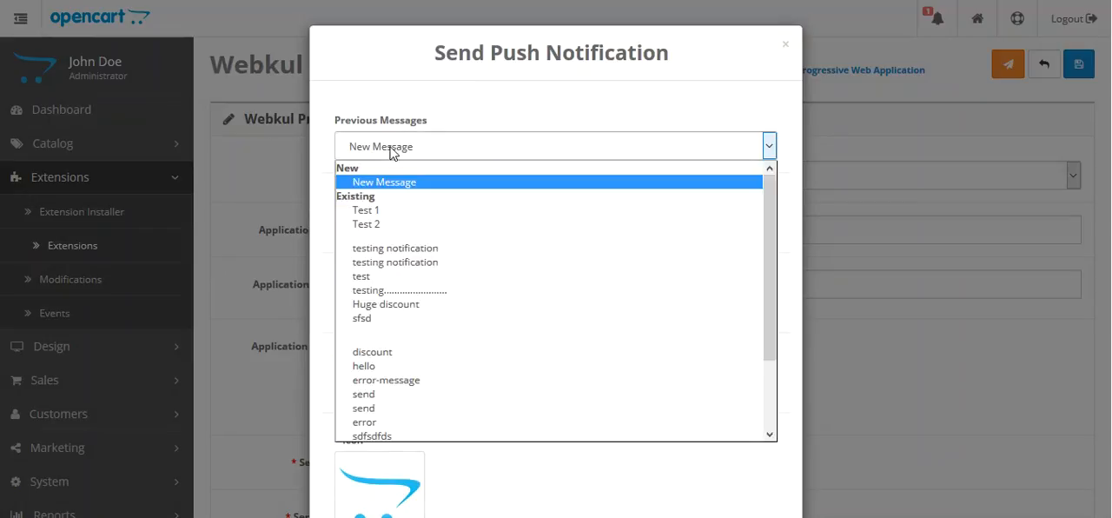
pyautogui.click(384, 181)
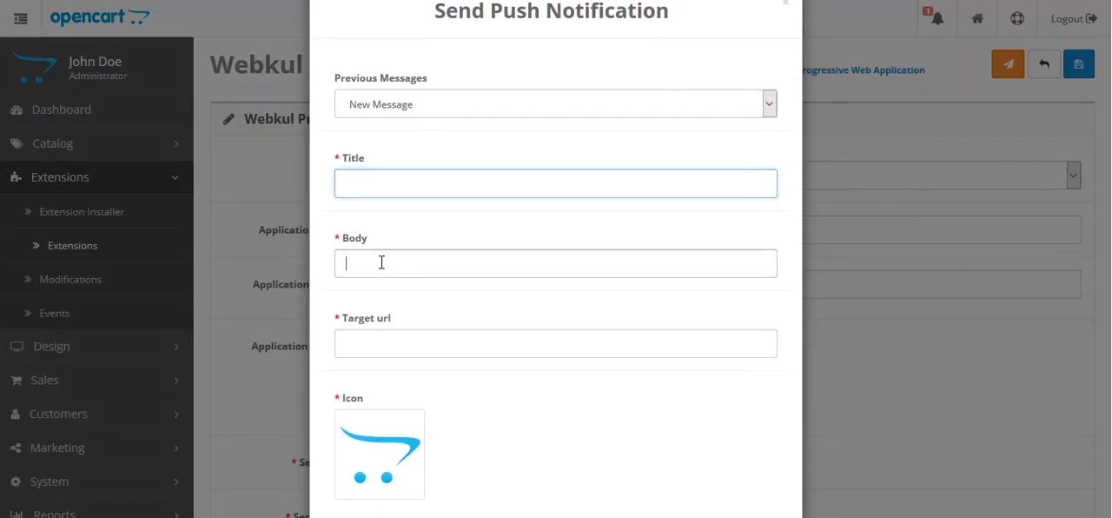
pyautogui.click(556, 343)
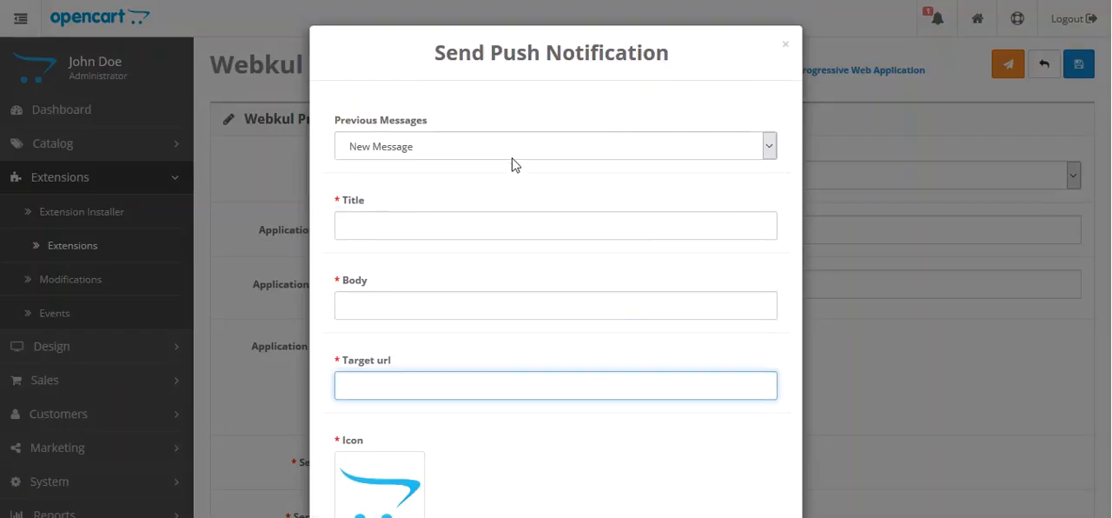
pyautogui.click(769, 146)
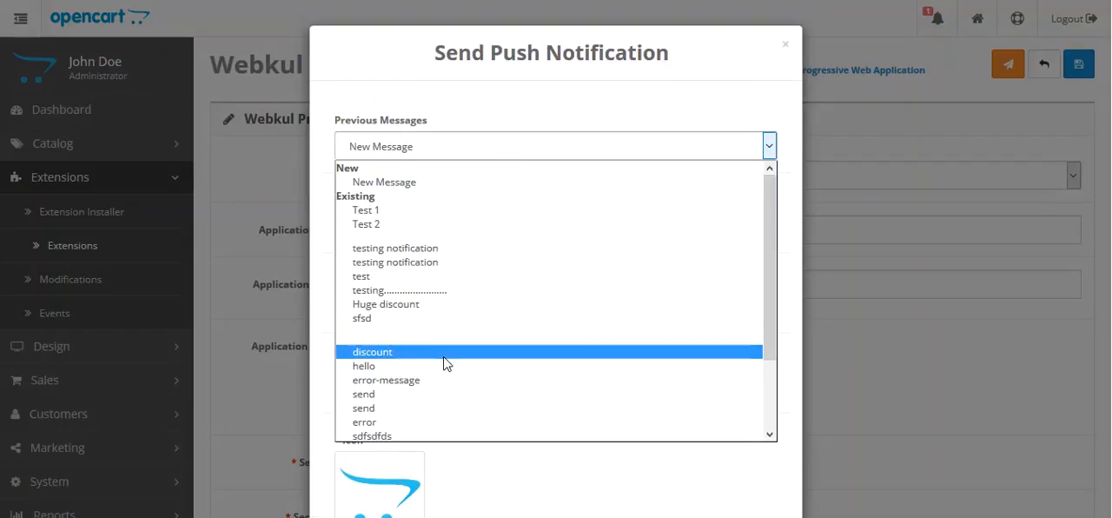
# Load the saved 'discount' message and capitalise its title and body to Discount.
pyautogui.click(372, 351)
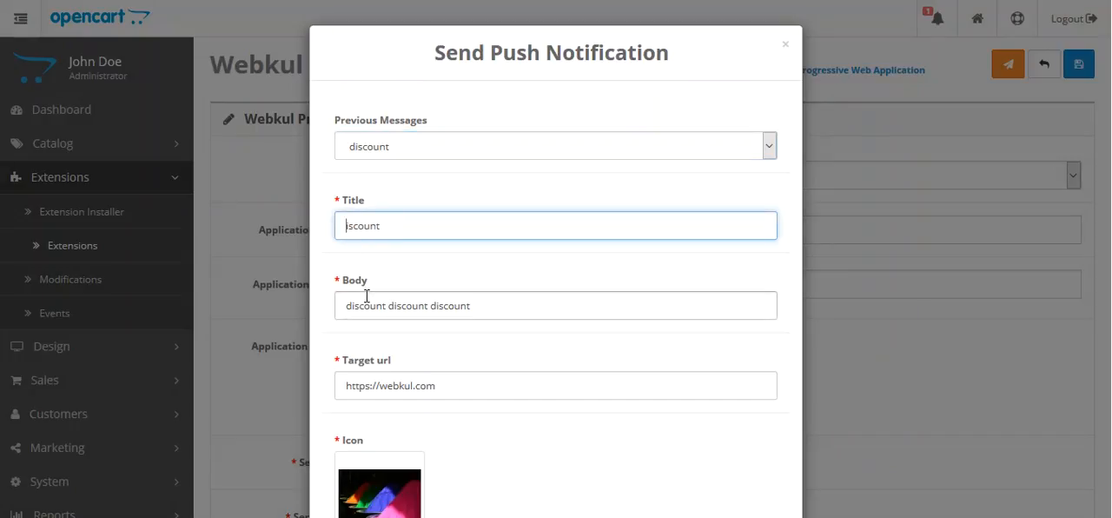
pyautogui.write('Discount')
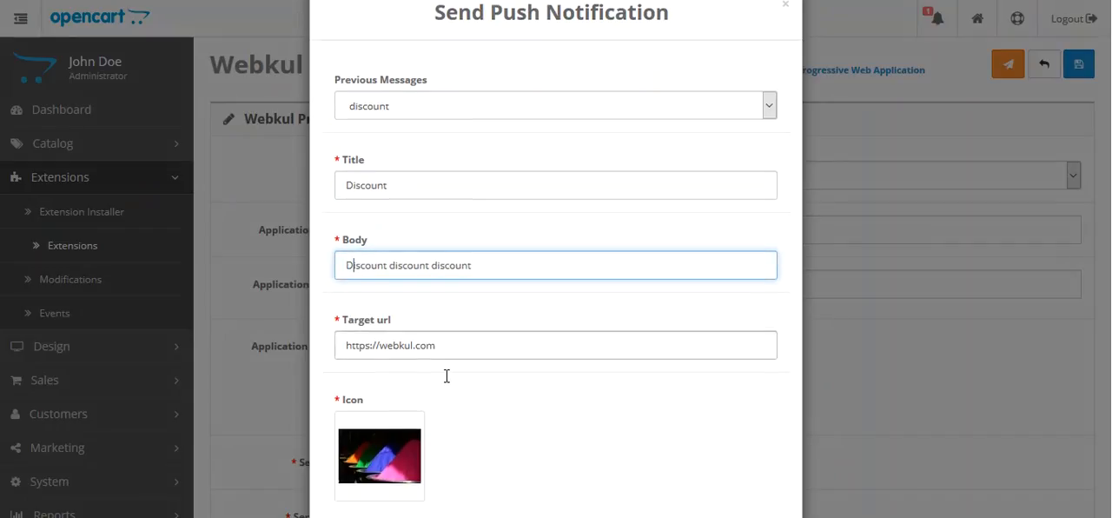
pyautogui.scroll(-3)
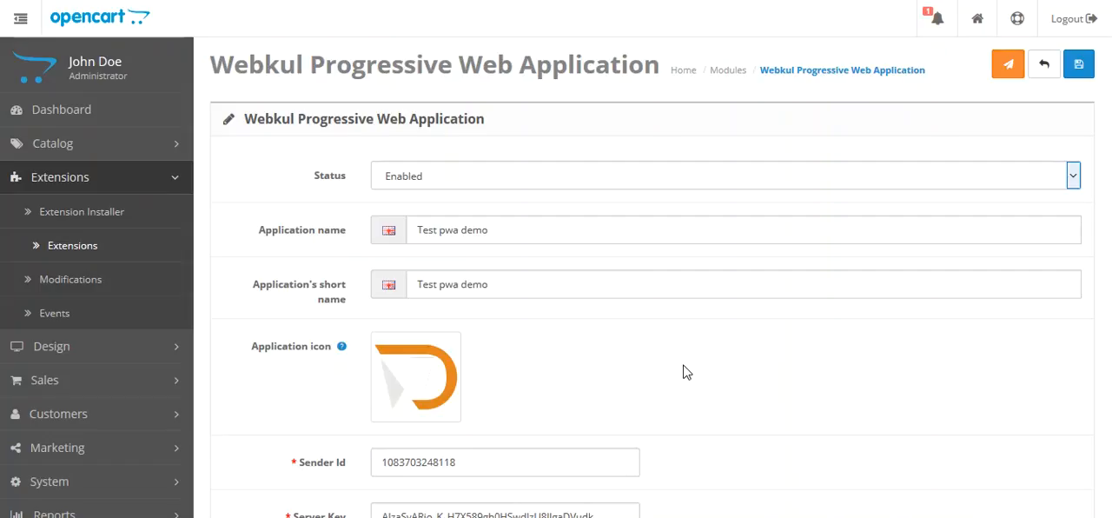
# Send the Discount notification to the 10 subscribers and close the form.
pyautogui.click(1008, 62)
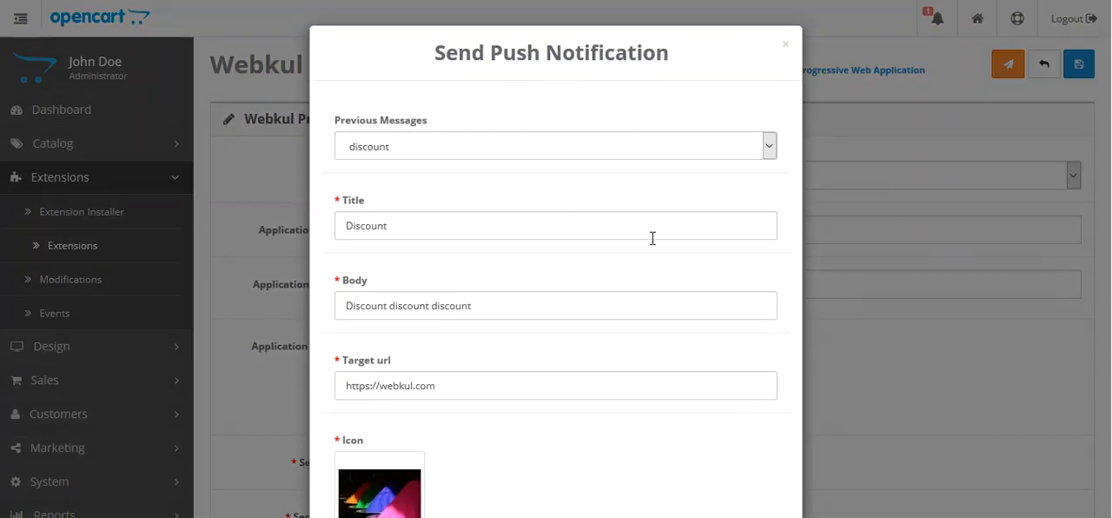
pyautogui.scroll(-3)
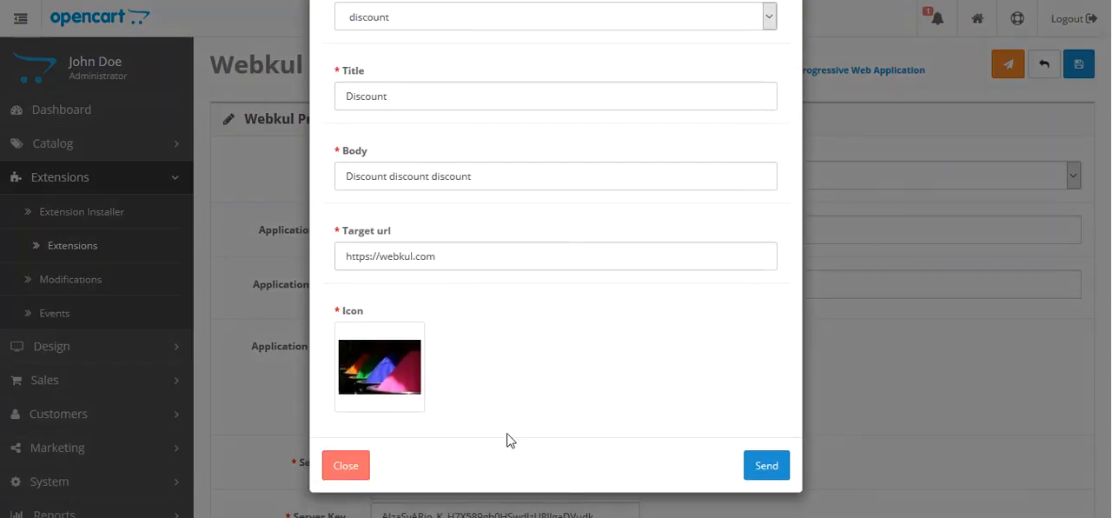
pyautogui.click(765, 466)
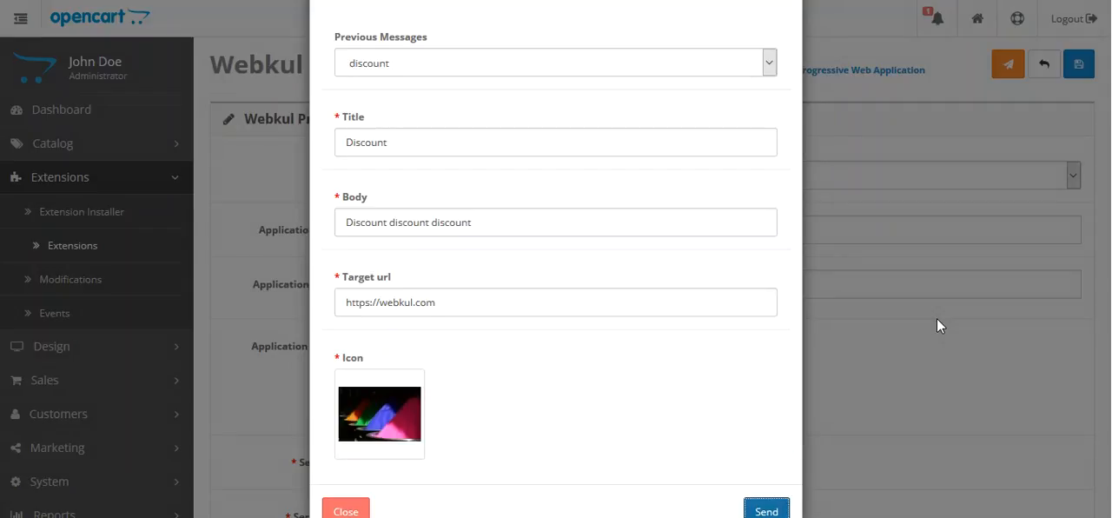
pyautogui.click(765, 511)
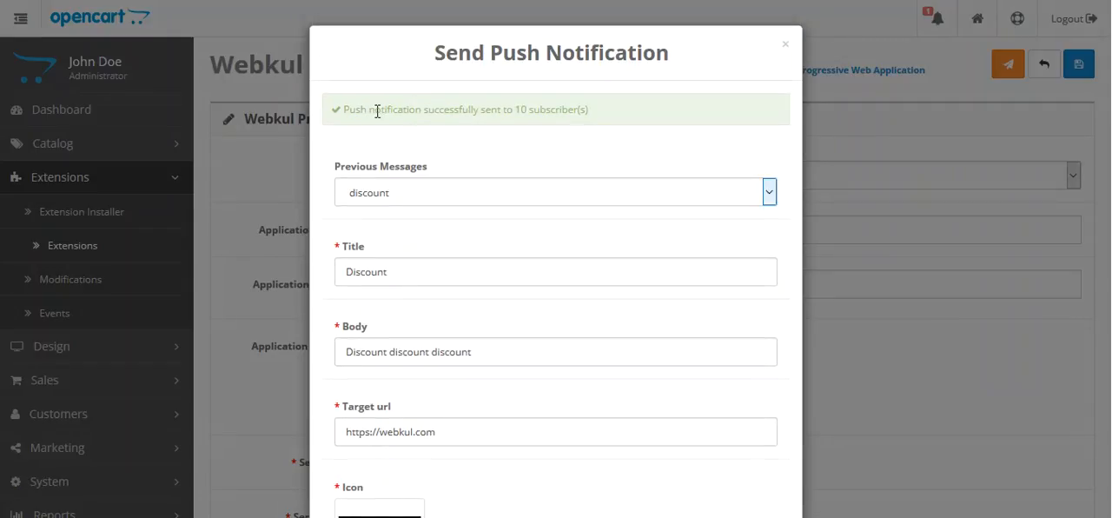
pyautogui.moveTo(466, 125)
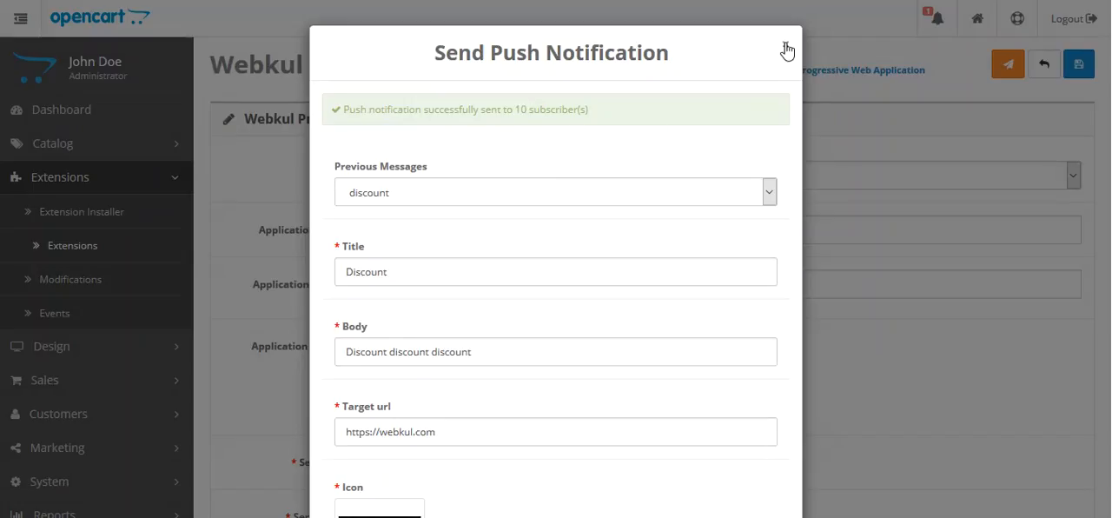
pyautogui.click(786, 48)
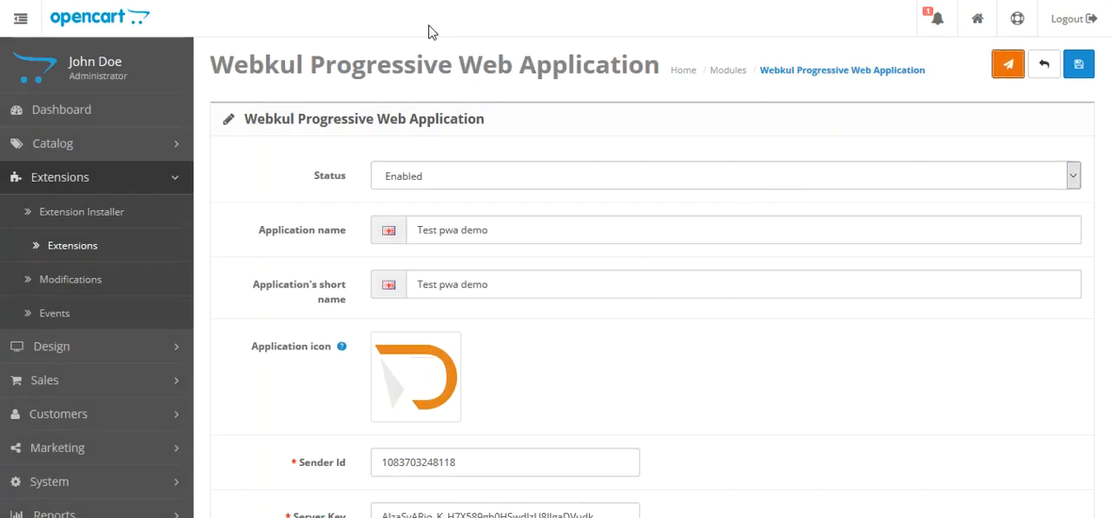